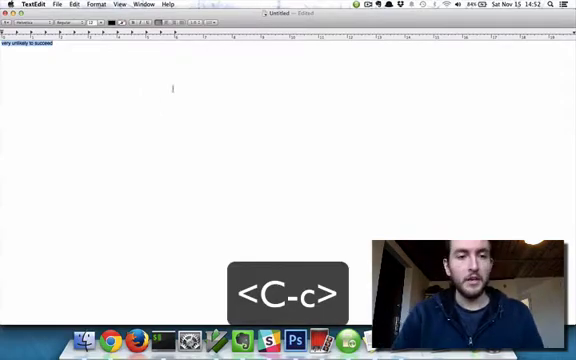
Copy the line from TextEdit and paste it in normal mode, then clear the garbled result
key("ctrl+c")
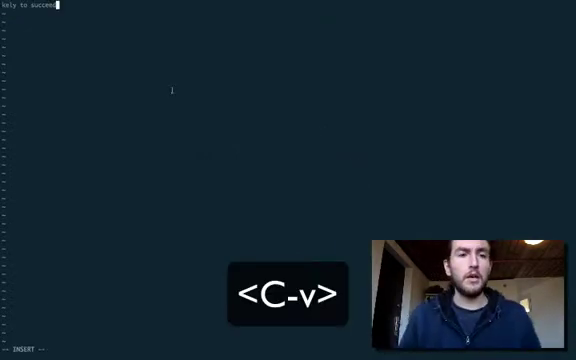
key("ctrl+v")
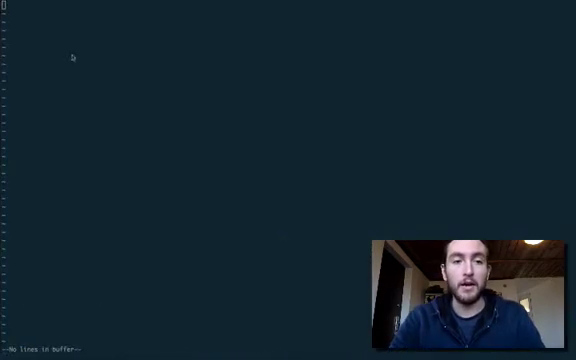
Enter insert mode and paste 'very unlikely to succeed' intact into the empty buffer
key("i")
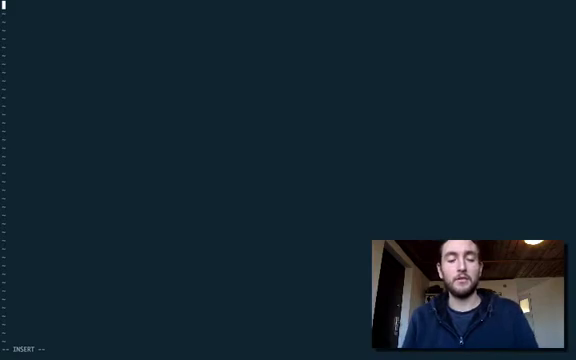
type("very unlikely to succeed")
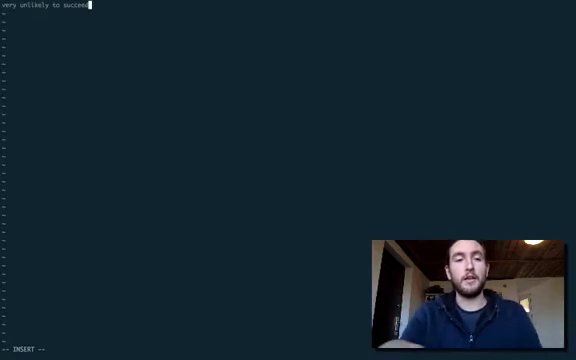